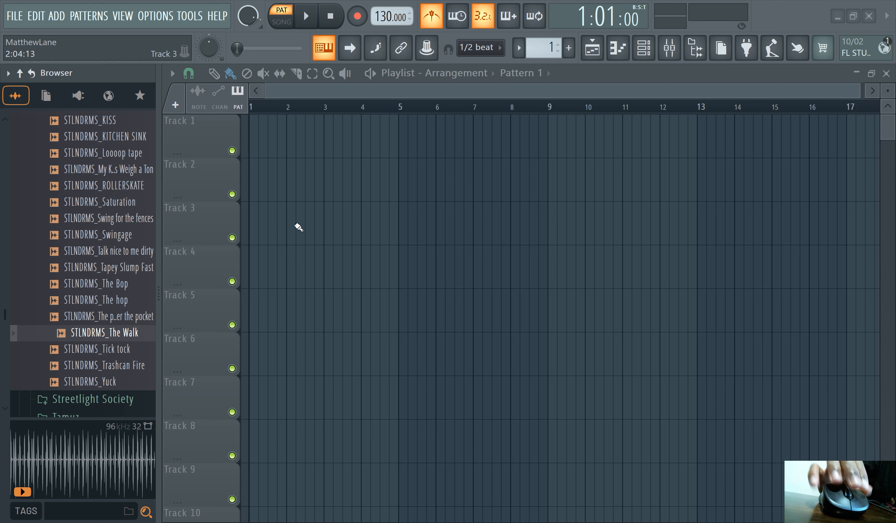
mouse_move(274, 218)
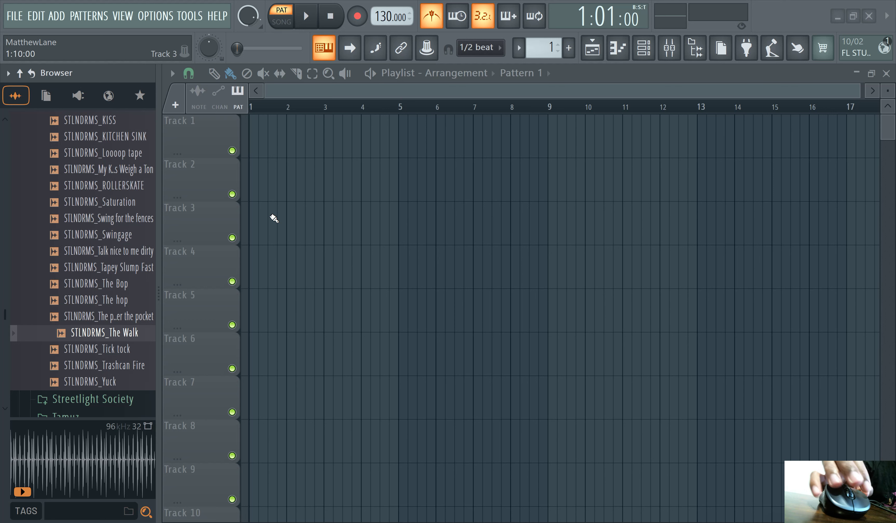
Place the STLNDRMS_The Walk drum loop on Track 1, spanning about thirteen bars.
click(110, 332)
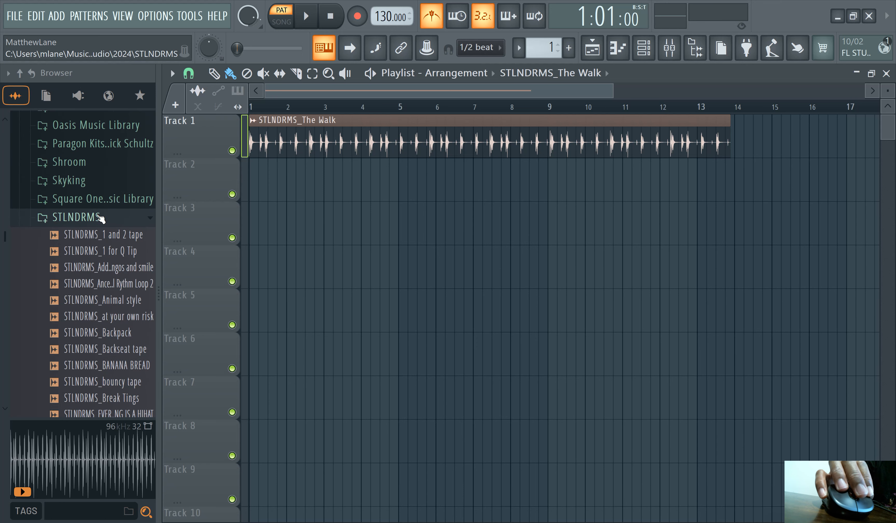
scroll(down, 3)
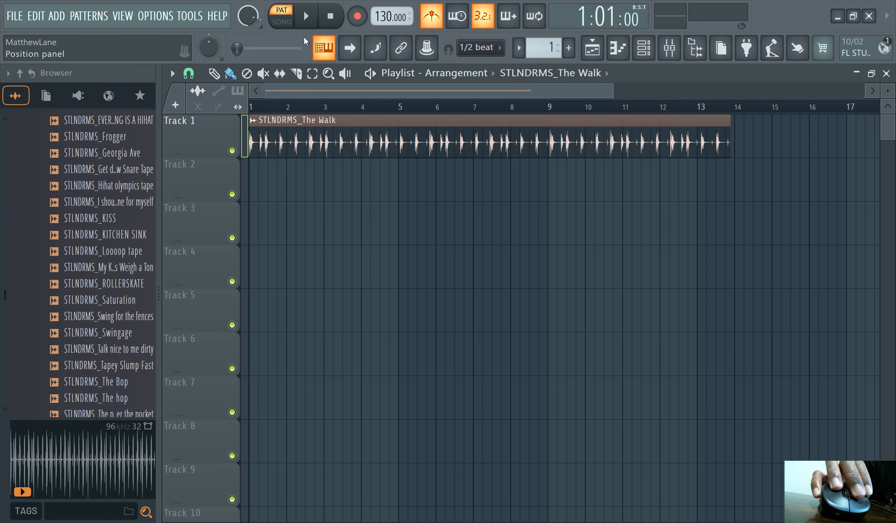
click(304, 15)
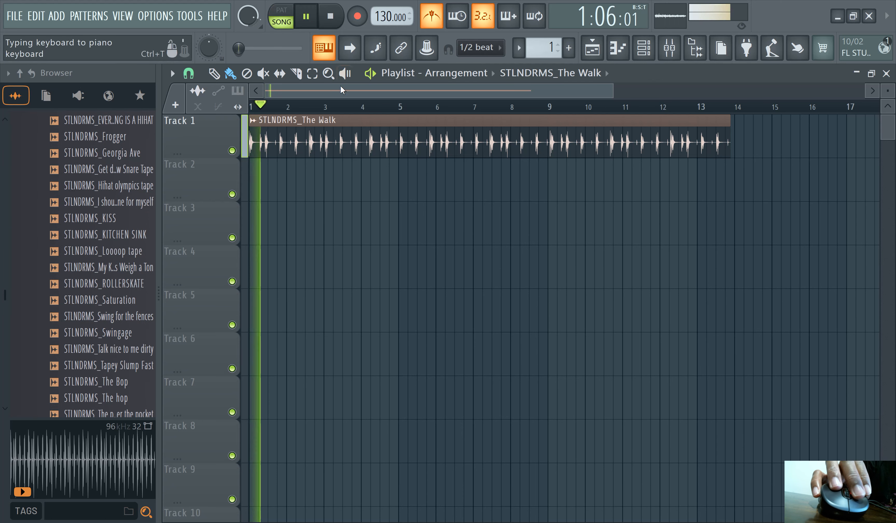
click(305, 16)
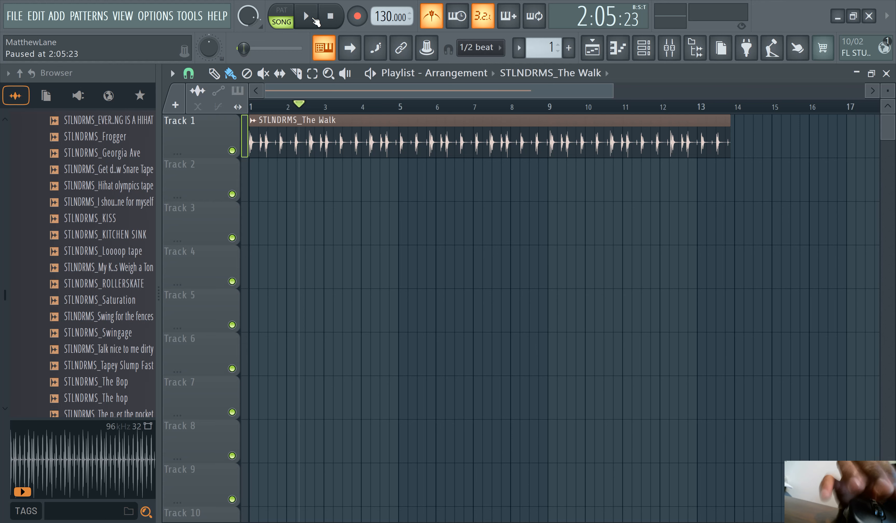
click(306, 16)
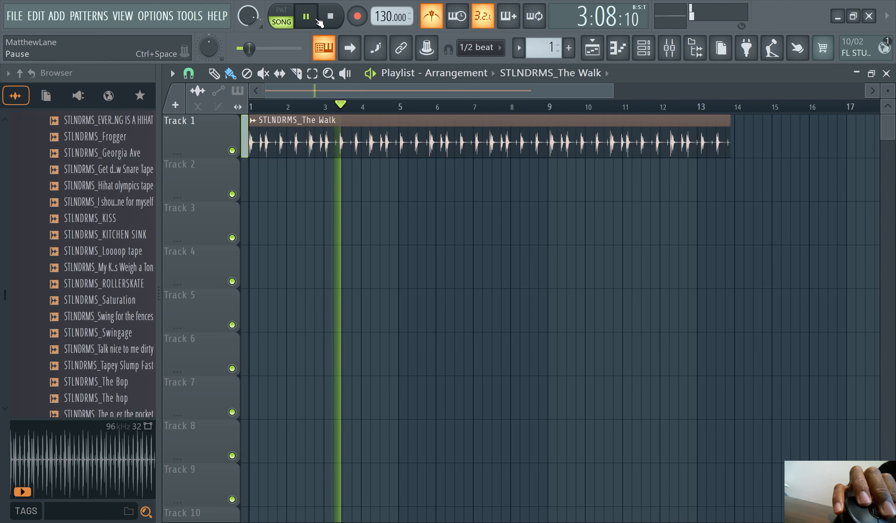
click(305, 16)
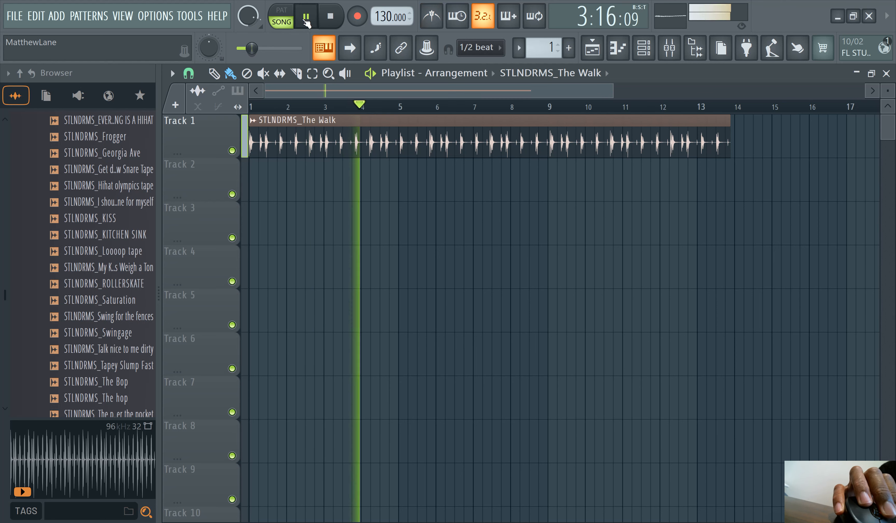
click(304, 16)
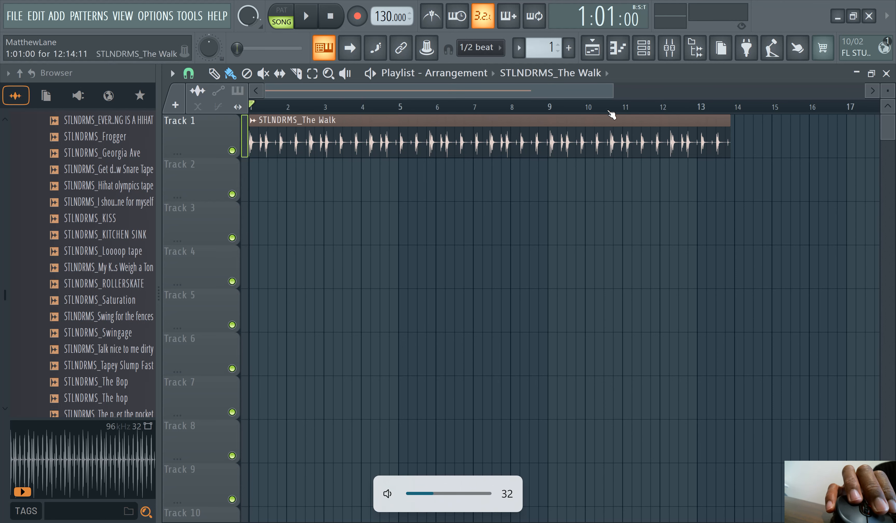
mouse_move(643, 49)
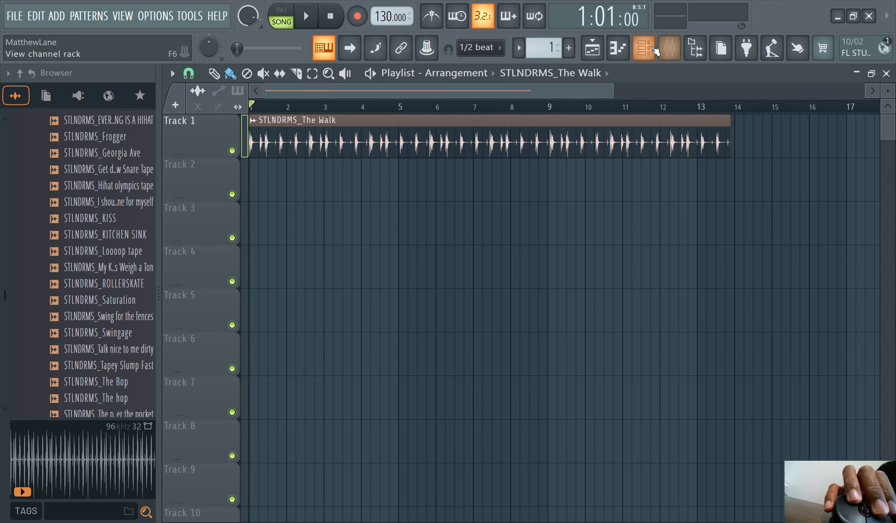
From the Mixer, create a volume automation clip for Insert 1 on Track 2 under the loop.
click(642, 47)
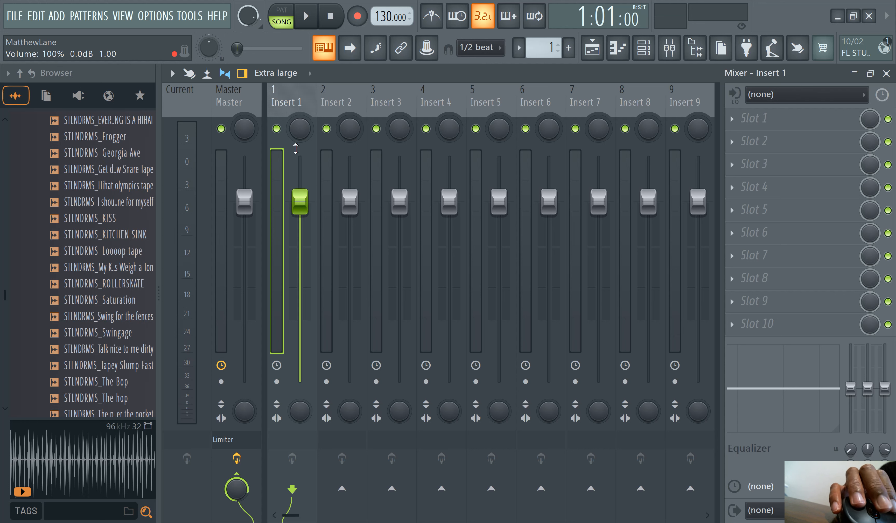
click(305, 16)
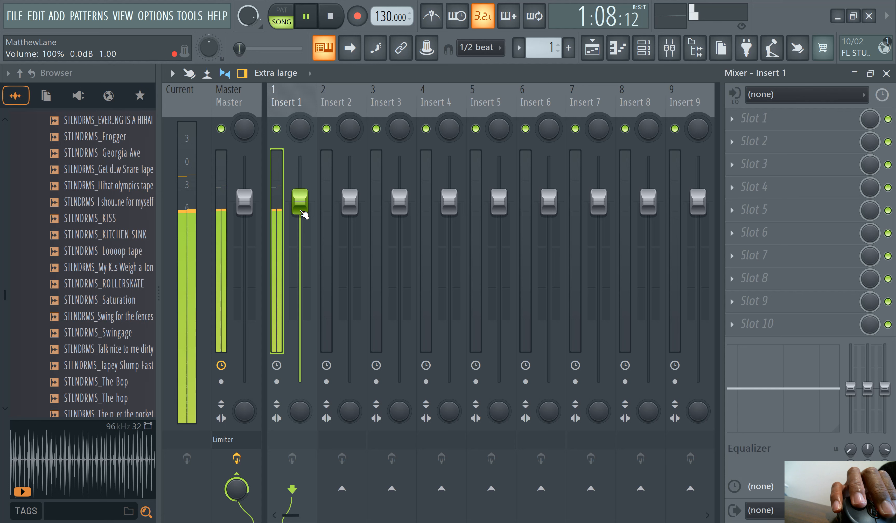
right_click(299, 203)
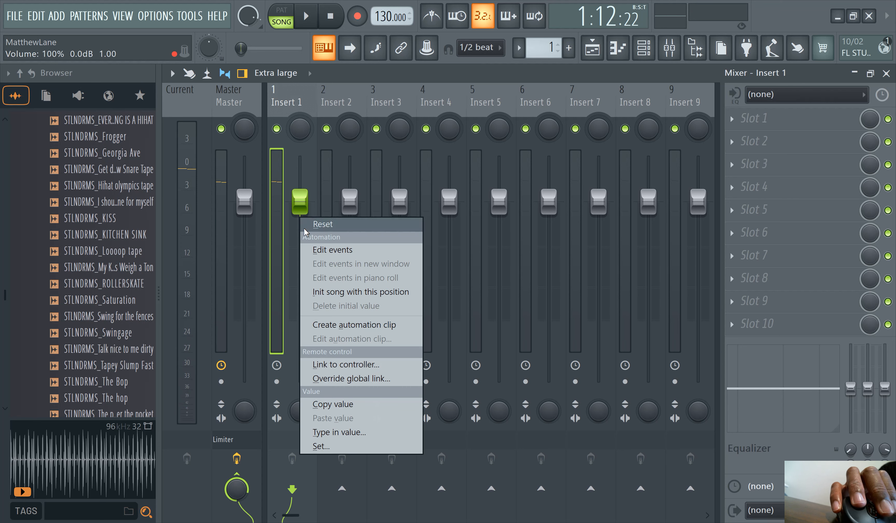
click(352, 324)
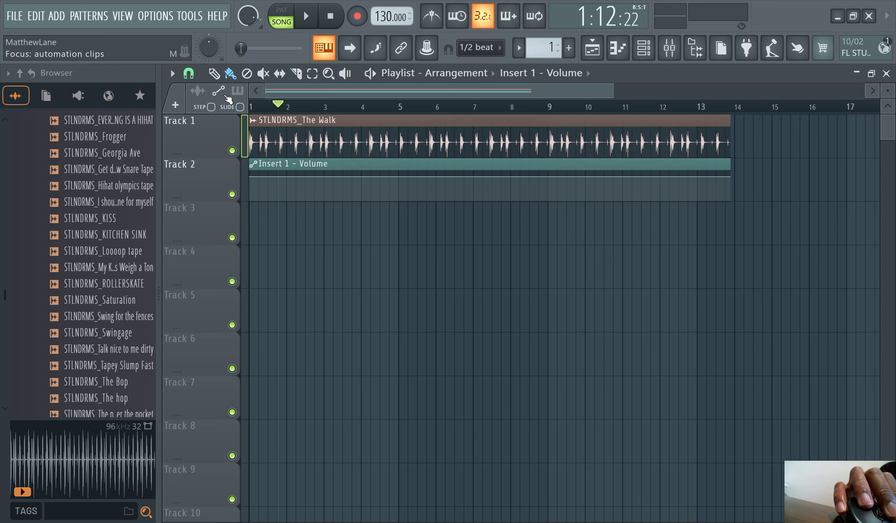
Add and adjust points so the Insert 1 volume dips lowest near bar 5 and returns by bar 9.
click(179, 120)
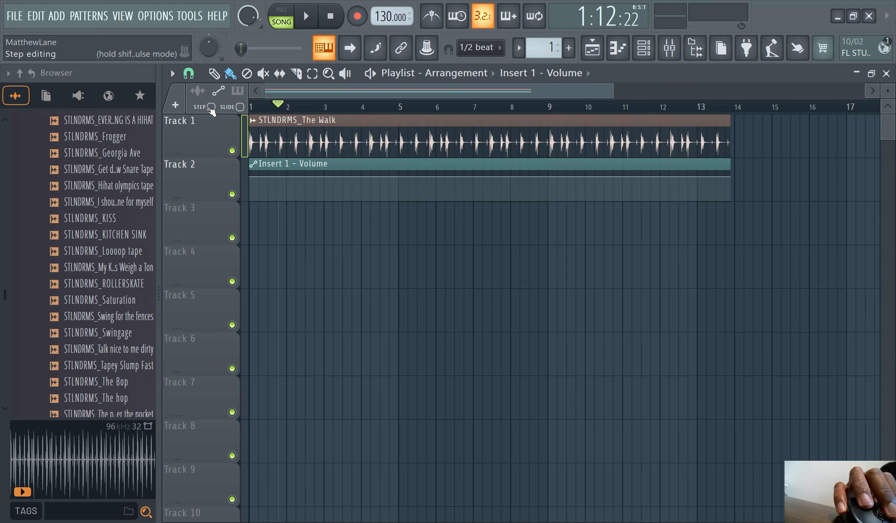
click(304, 16)
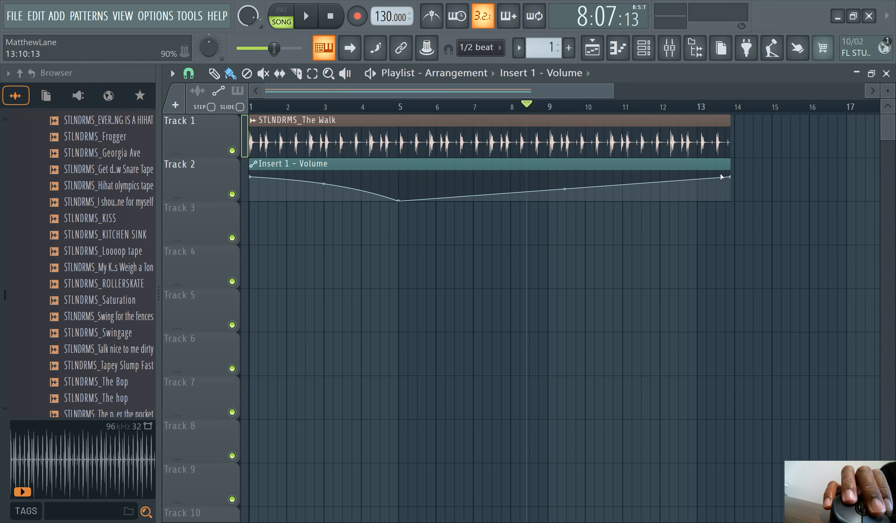
right_click(722, 176)
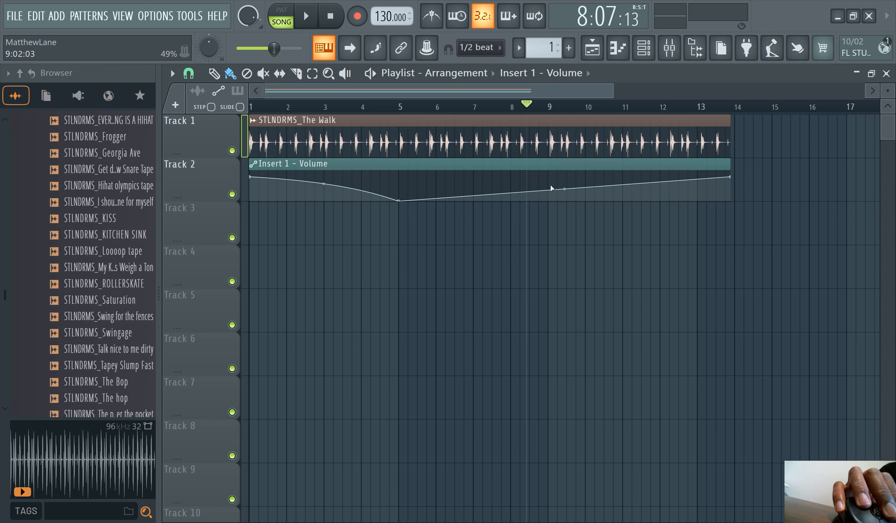
right_click(552, 187)
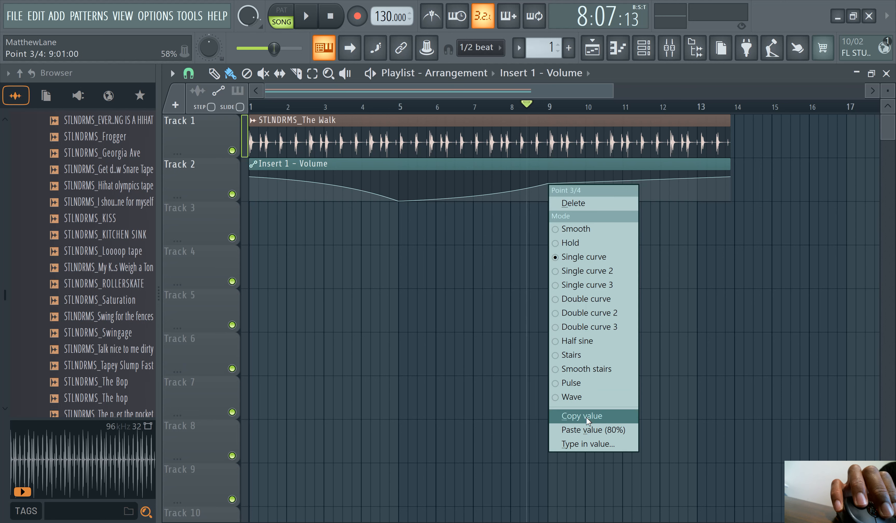
click(581, 416)
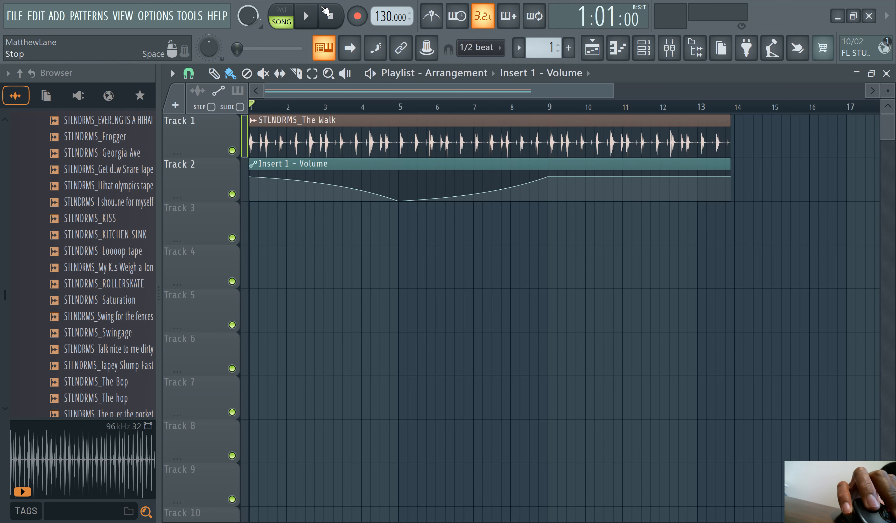
Audition the volume dip by playing and pausing the song several times.
click(305, 16)
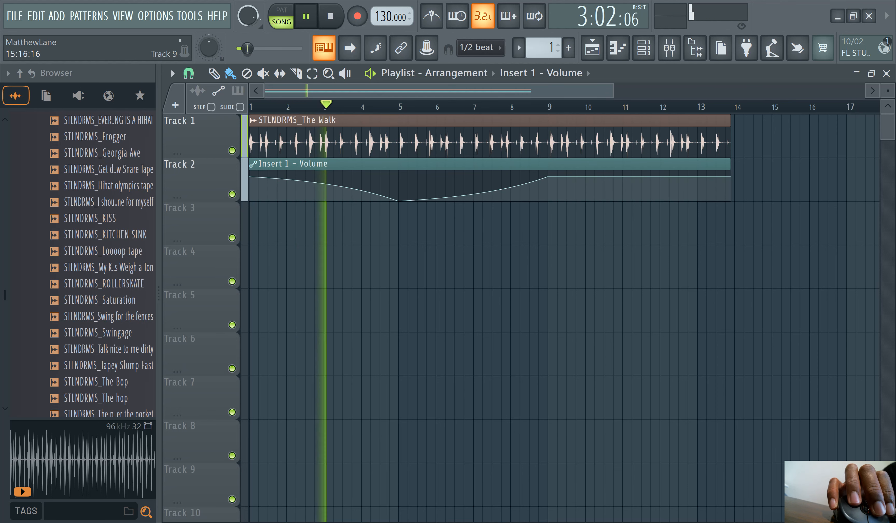
click(305, 16)
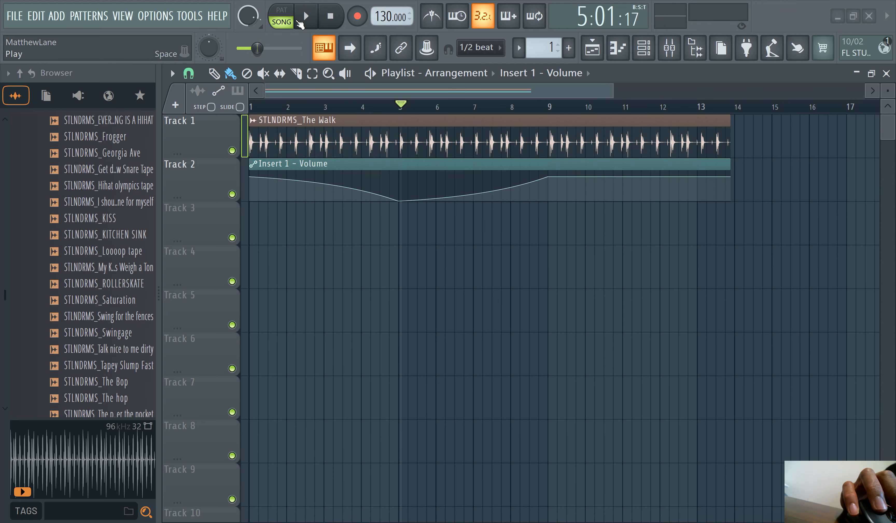
click(305, 16)
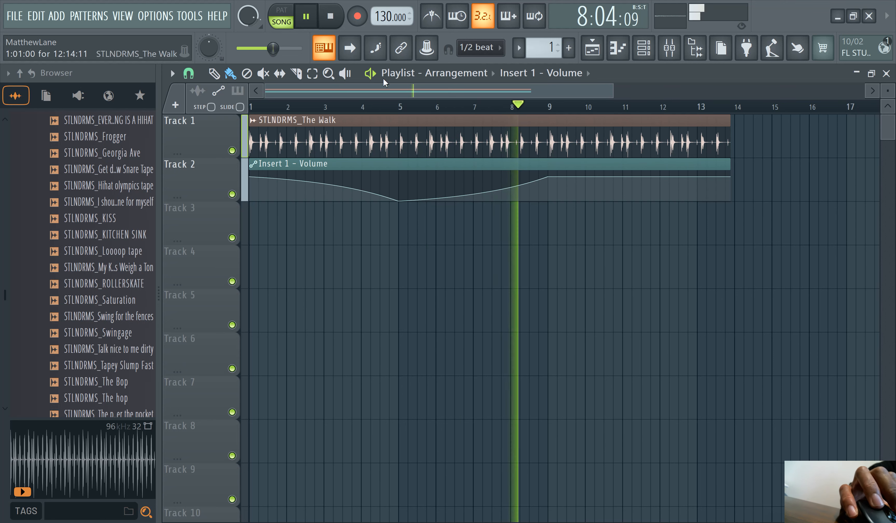
click(305, 15)
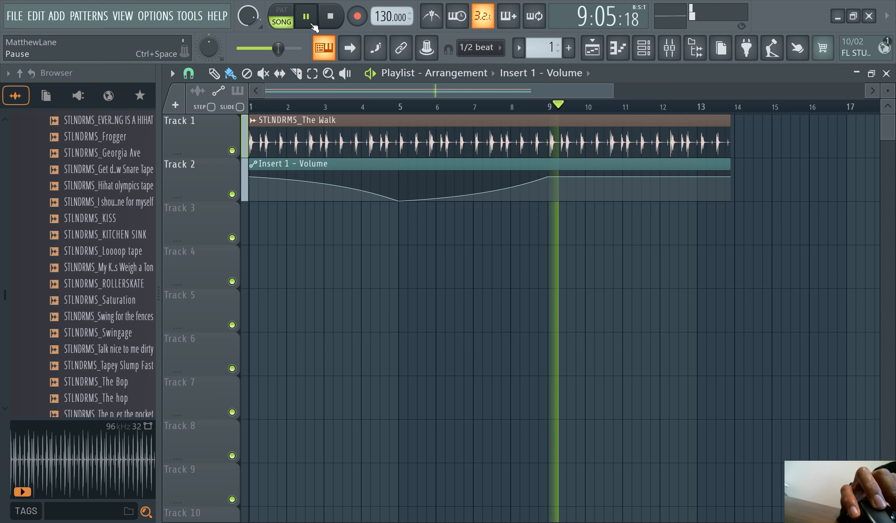
click(306, 16)
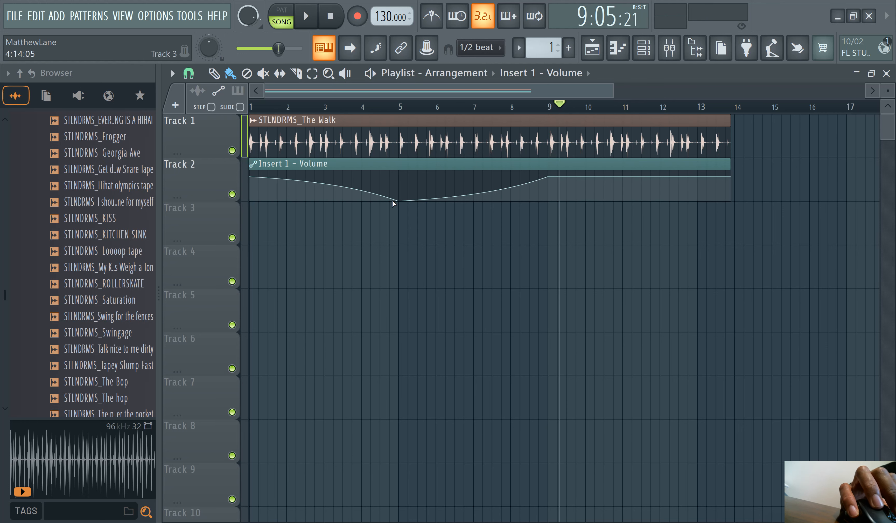
Reset the lowest point's value so the Insert 1 volume curve goes flat across the clip.
right_click(393, 203)
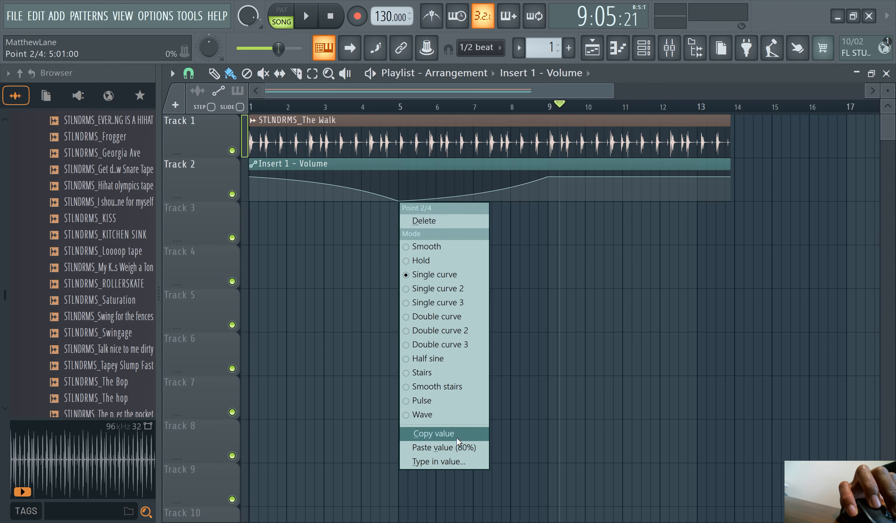
click(433, 433)
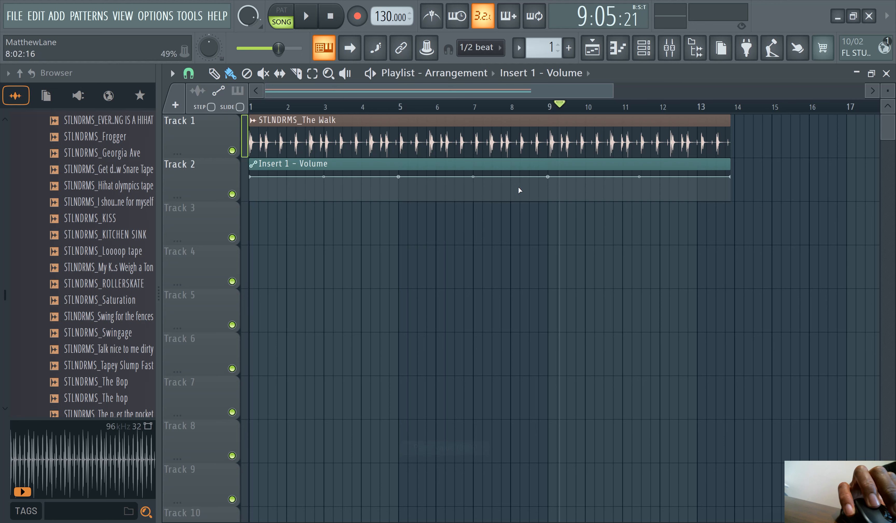
click(693, 48)
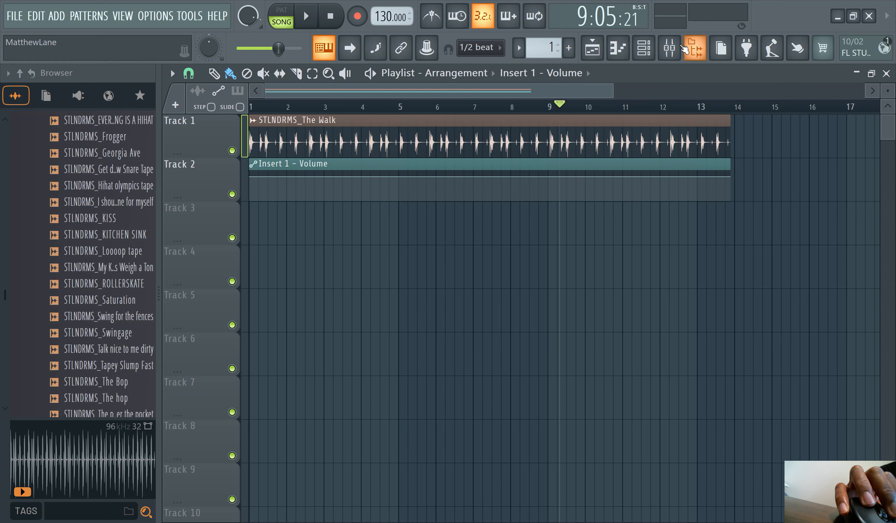
Load Fruity Love Philter into effect Slot 1 of mixer Insert 1.
click(695, 47)
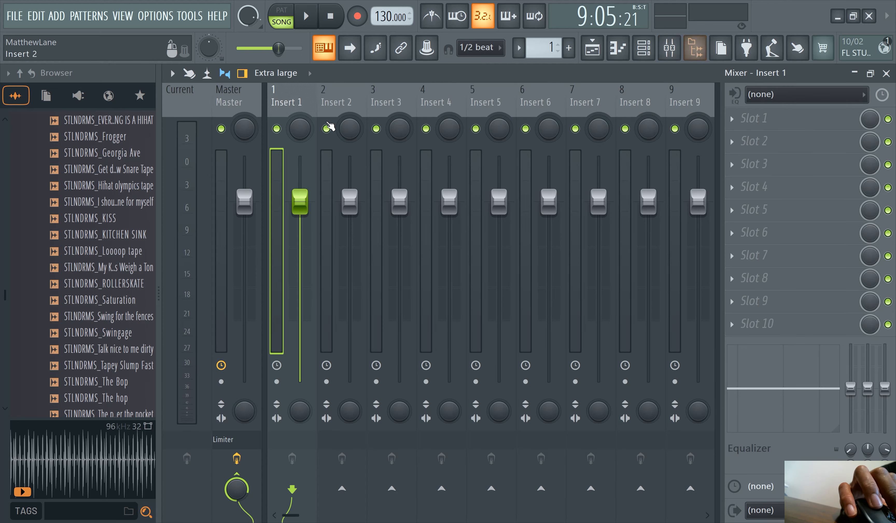
click(305, 15)
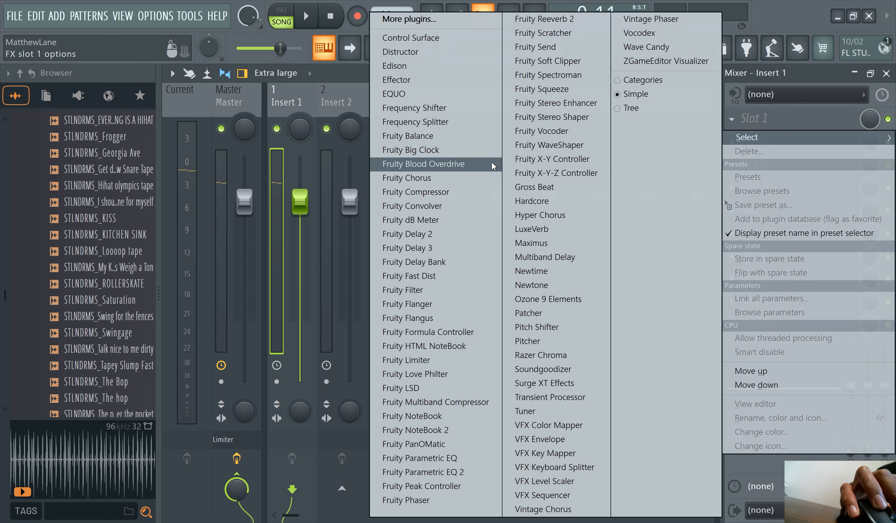
mouse_move(415, 262)
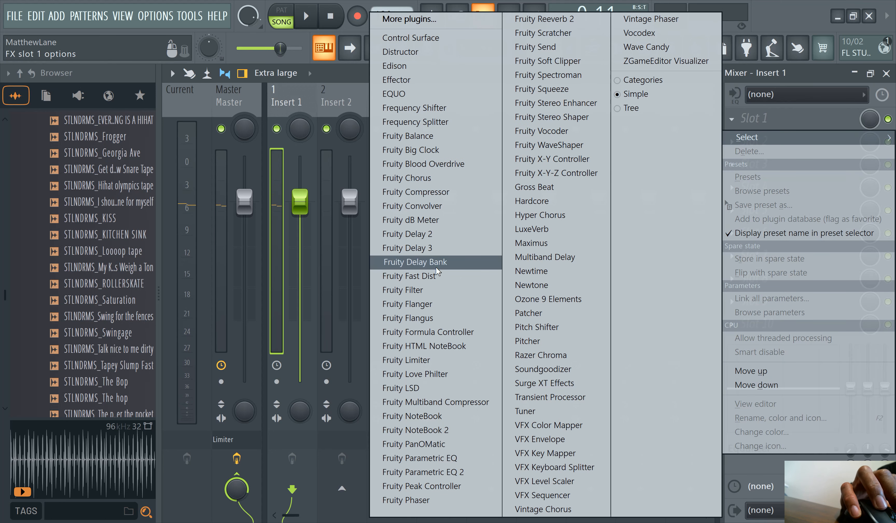
click(416, 373)
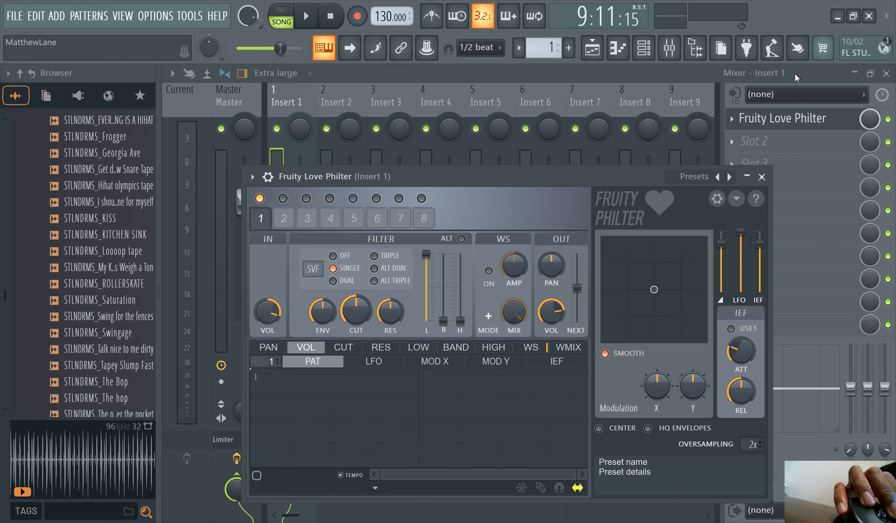
Create a Love Philter mix level automation clip on Track 3 from the slot's mix knob.
click(761, 175)
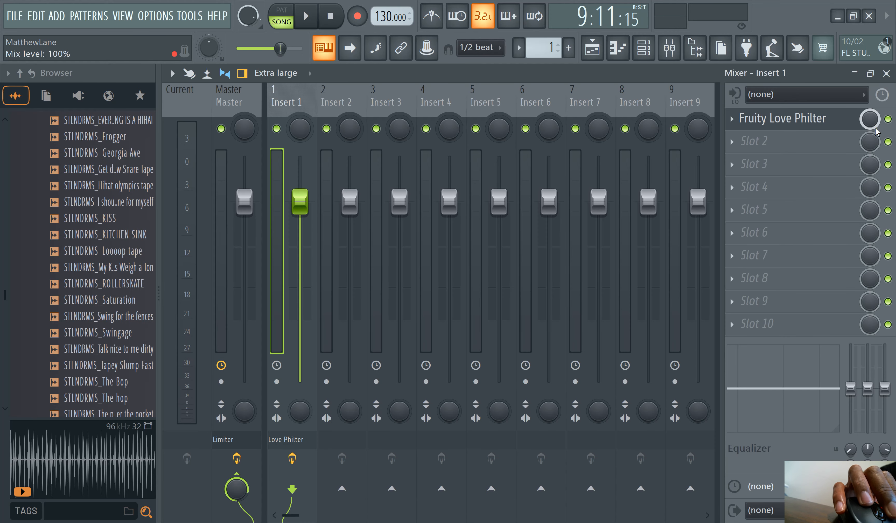
right_click(869, 119)
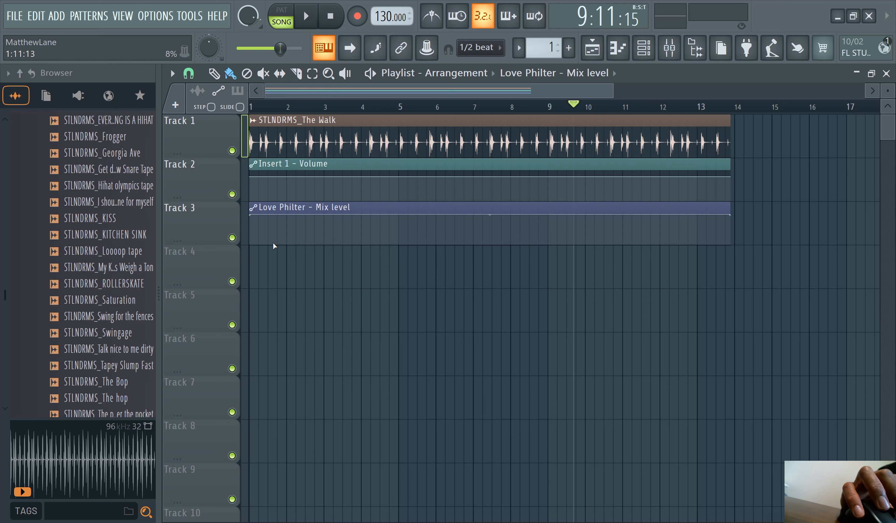
mouse_move(259, 219)
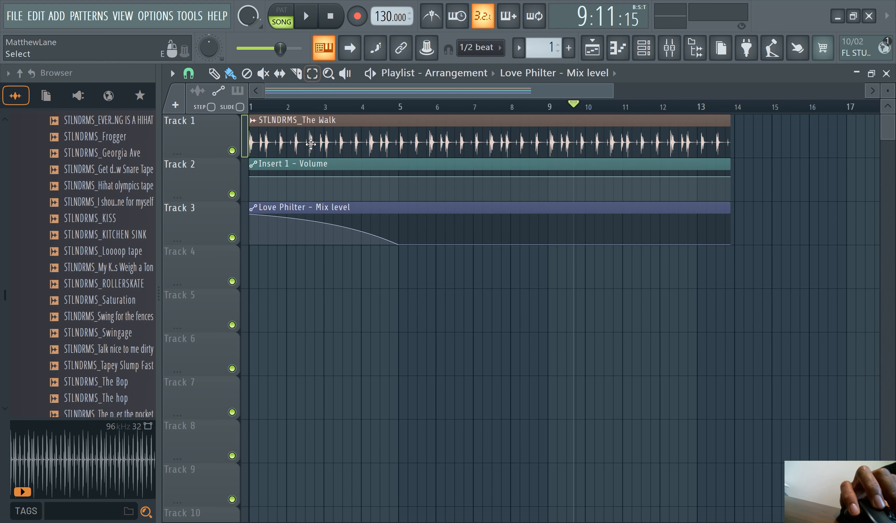
Drag the Love Philter mix level points into a curve from full down to zero by bar 5.
click(305, 15)
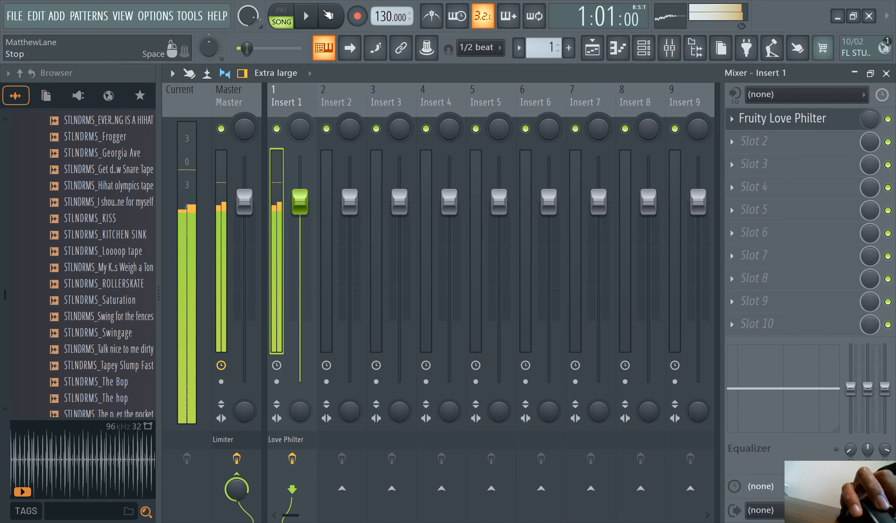
click(305, 15)
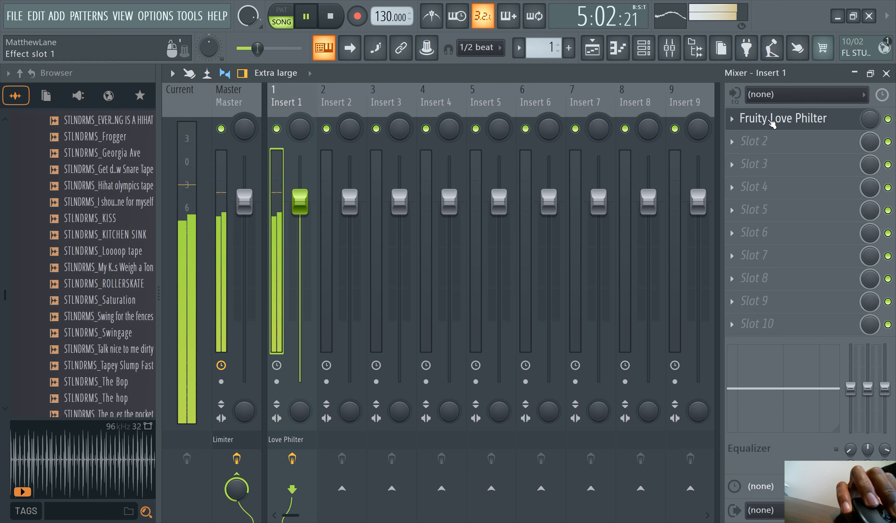
click(304, 16)
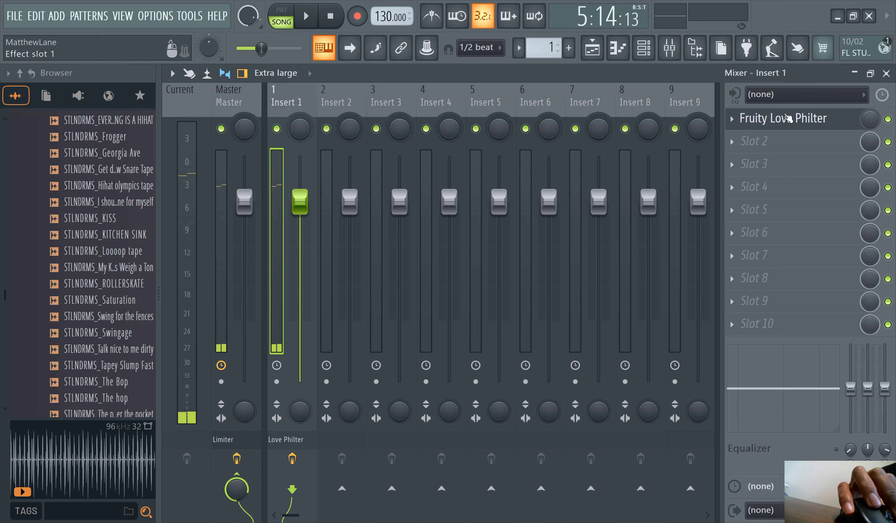
click(592, 47)
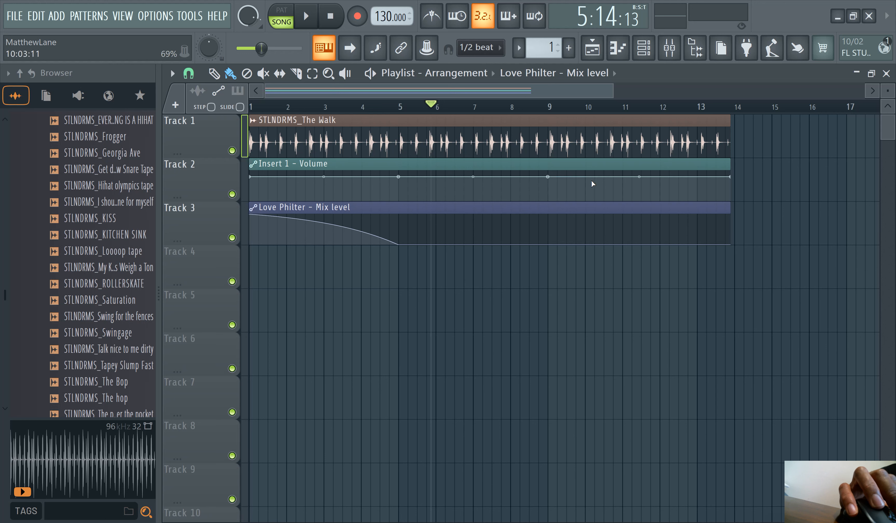
mouse_move(554, 183)
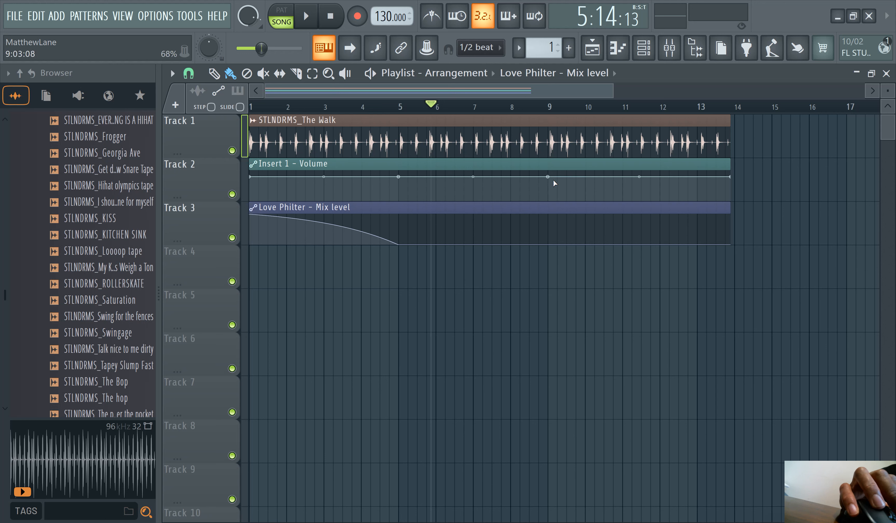
Curve the Insert 1 volume from level at bar 11 down to silence by bar 14, then play it back.
right_click(552, 177)
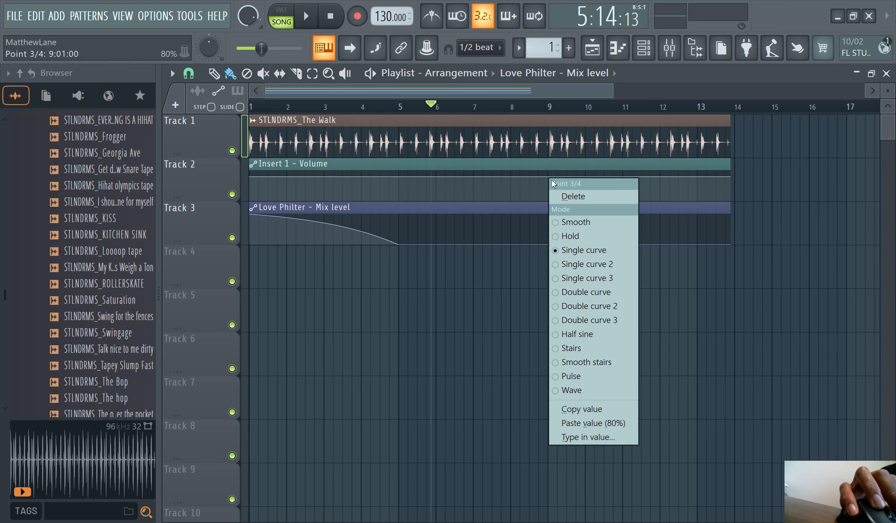
mouse_move(583, 408)
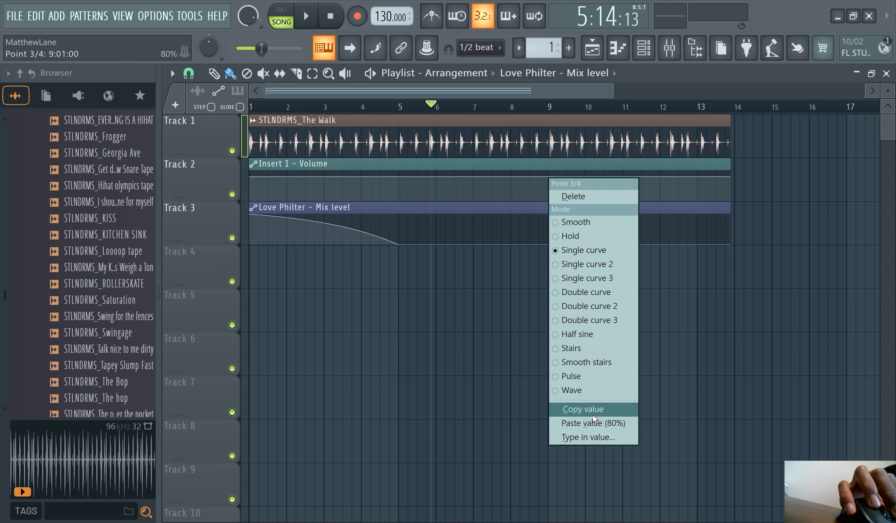
mouse_move(600, 412)
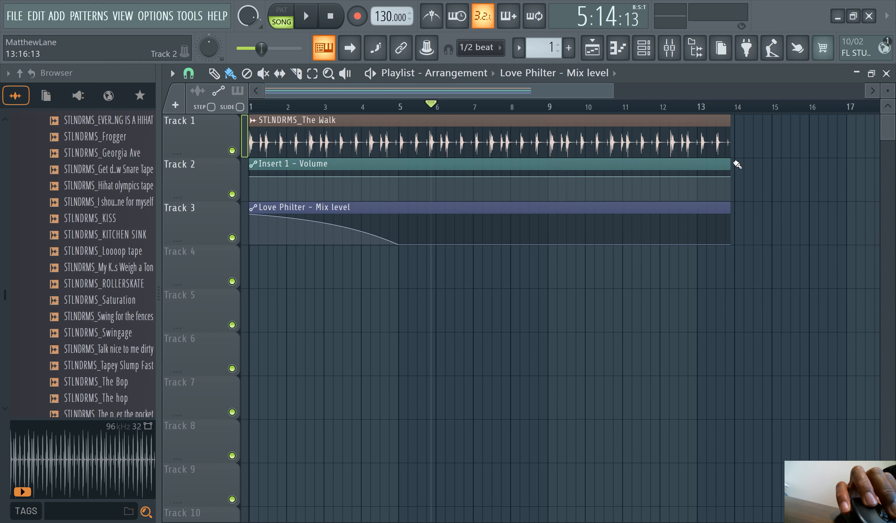
mouse_move(705, 134)
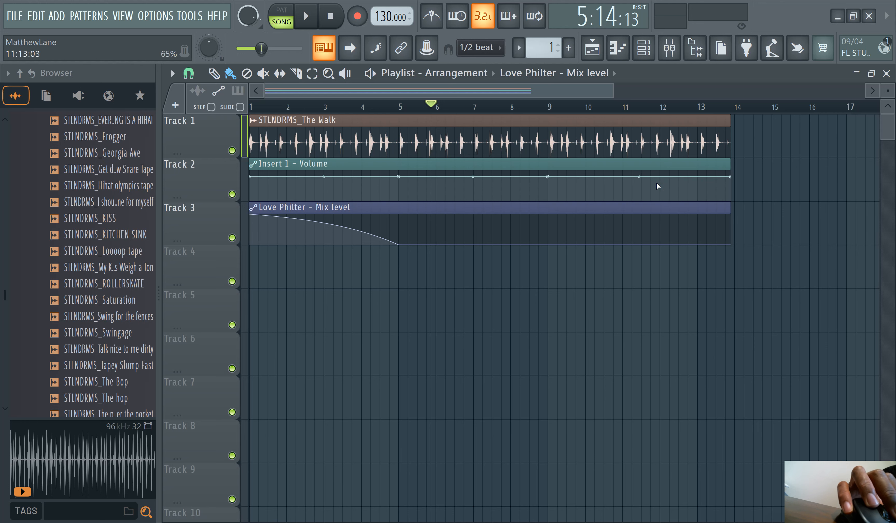
mouse_move(623, 181)
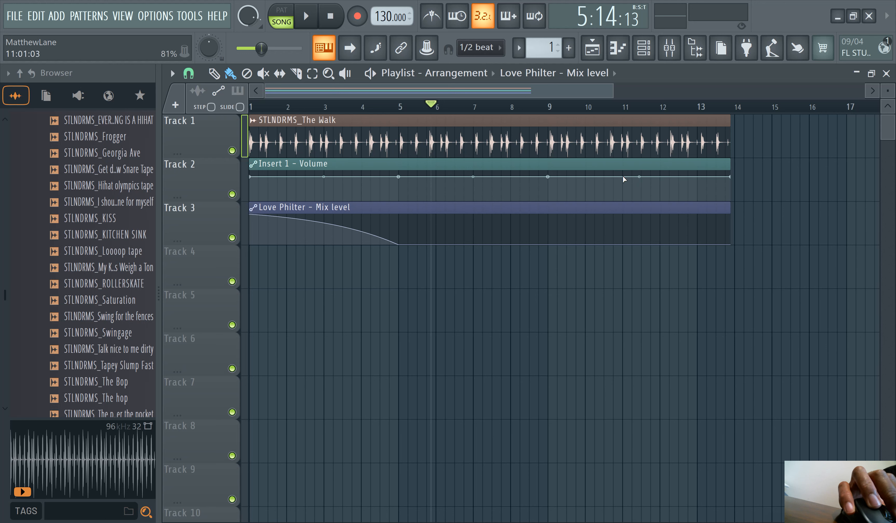
right_click(624, 178)
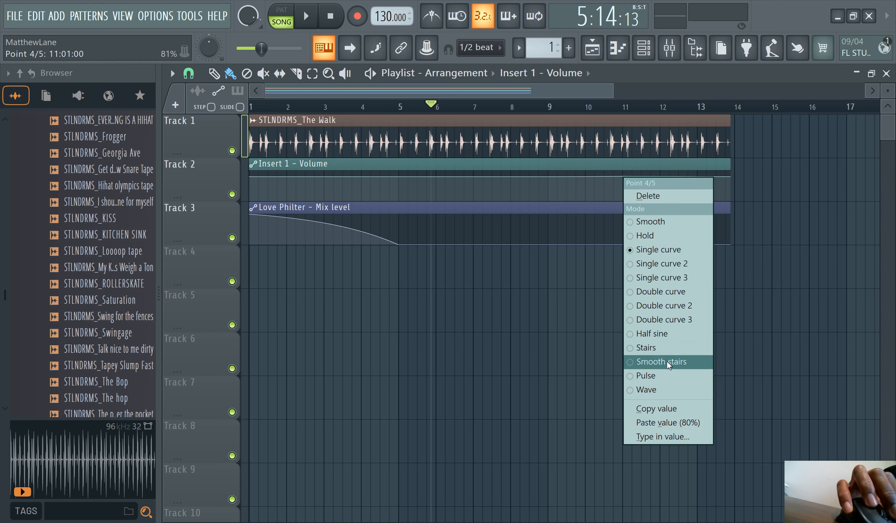
click(662, 361)
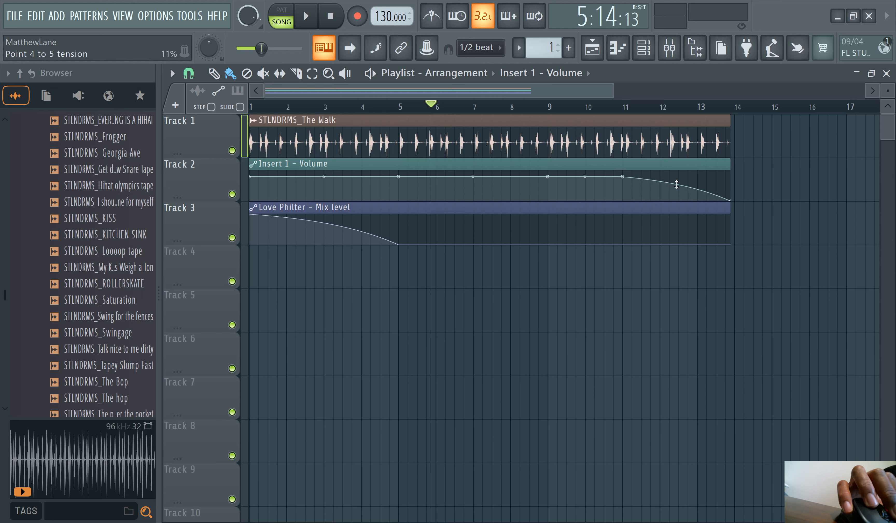
click(304, 16)
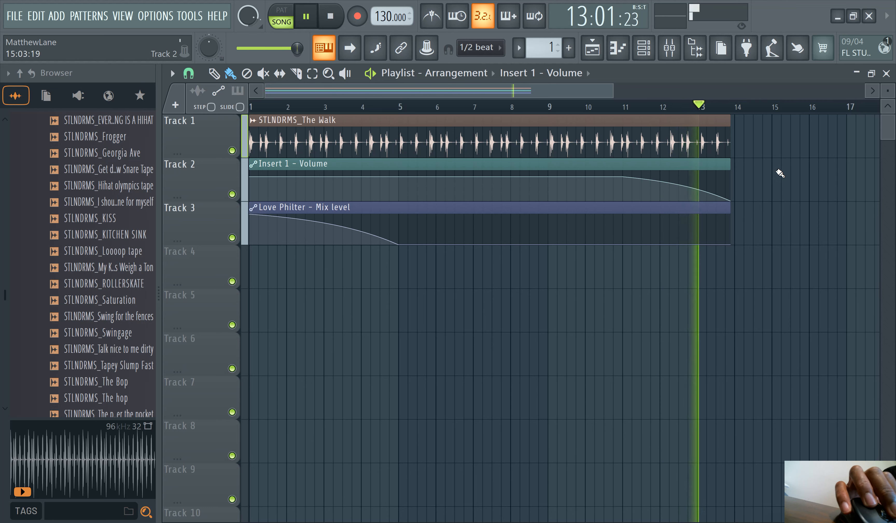
click(304, 15)
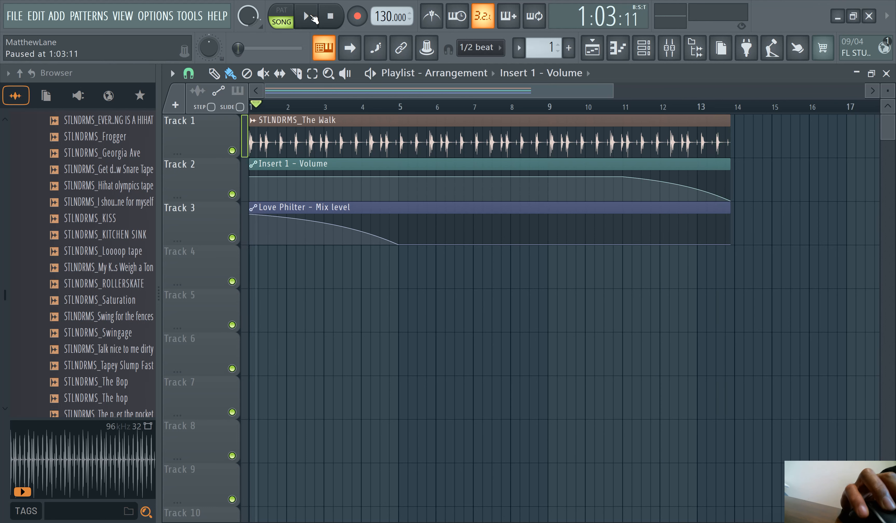
mouse_move(312, 28)
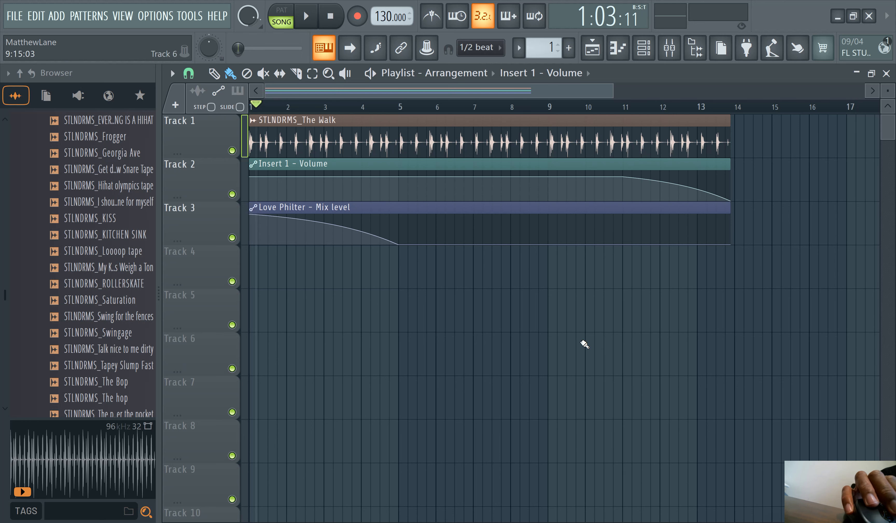
mouse_move(594, 317)
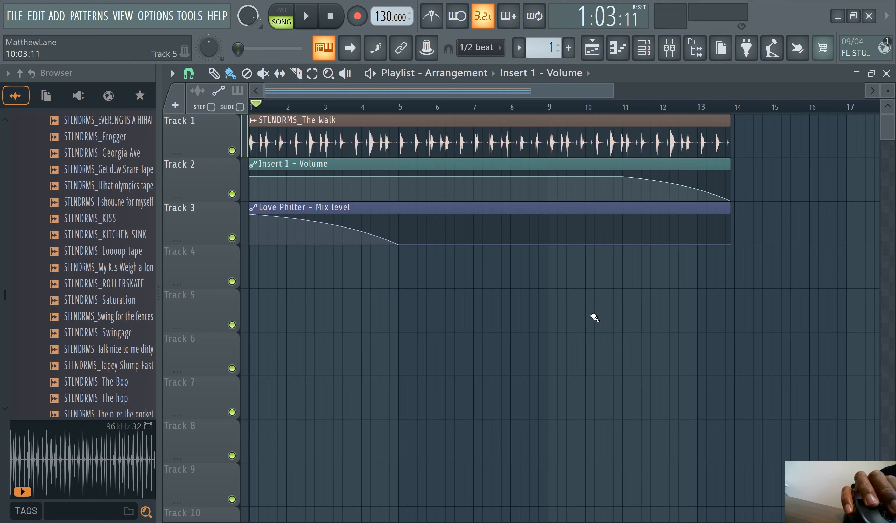
mouse_move(605, 298)
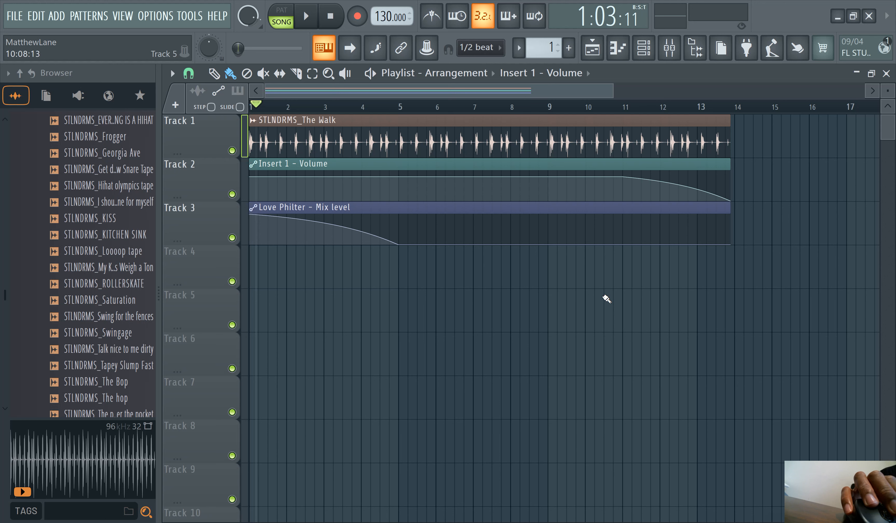
mouse_move(479, 293)
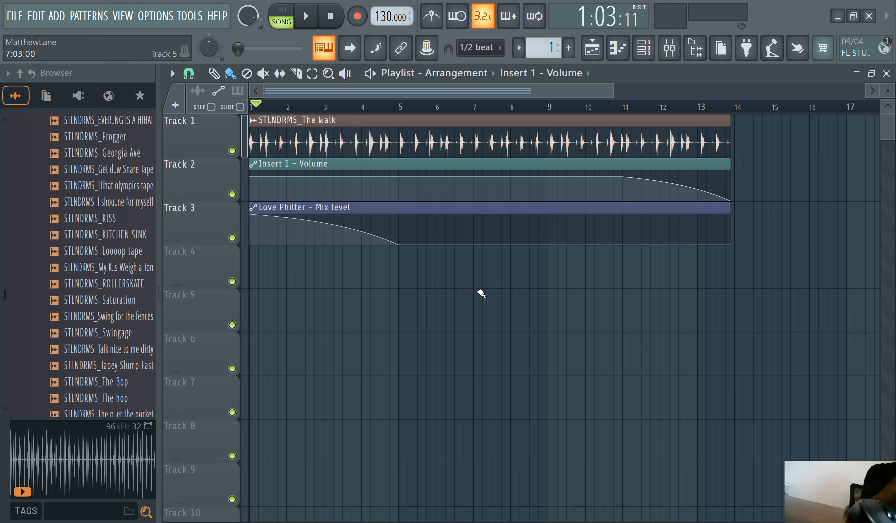
mouse_move(665, 355)
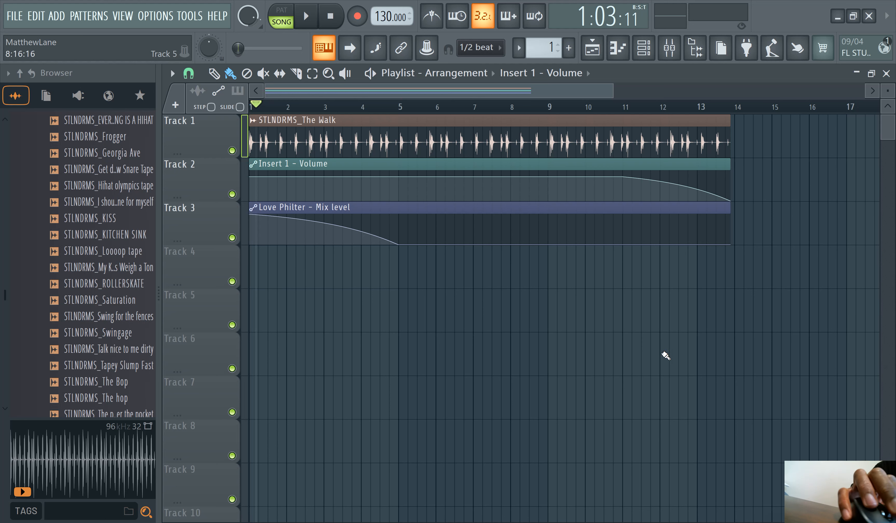